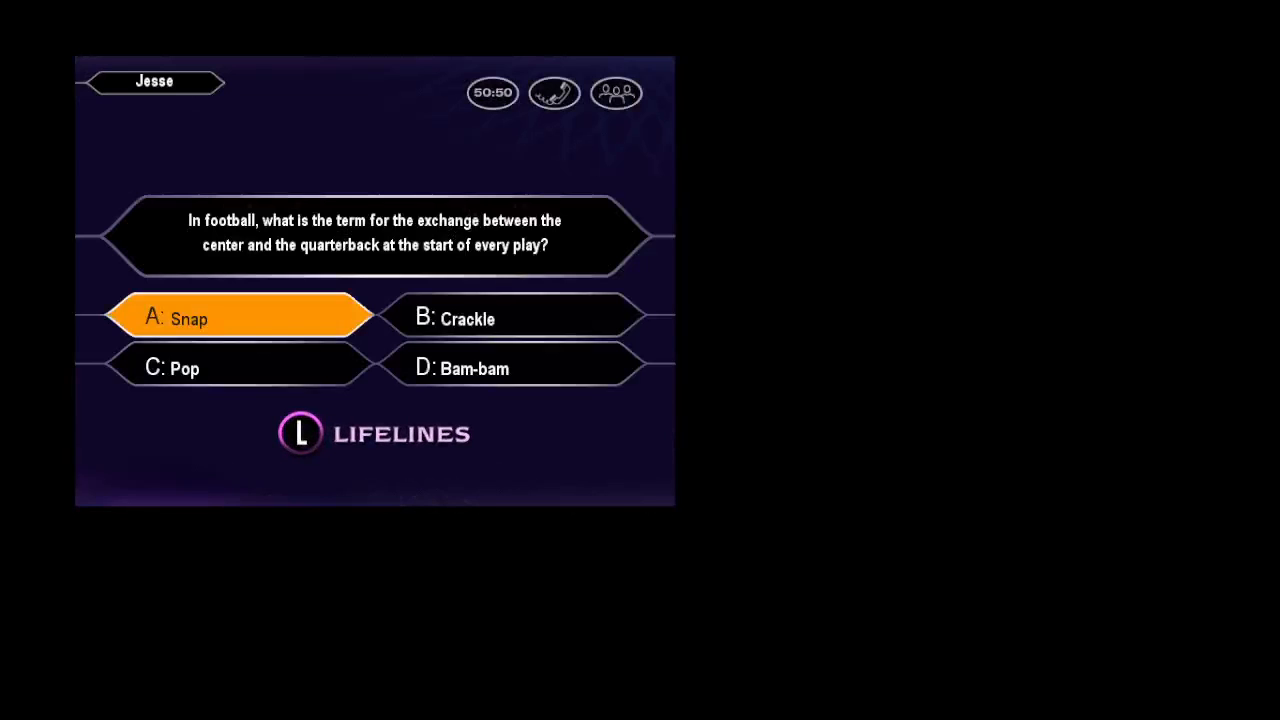
Step: Answer Snap for the football snap question and Baseball for the suicide squeeze question
click(240, 318)
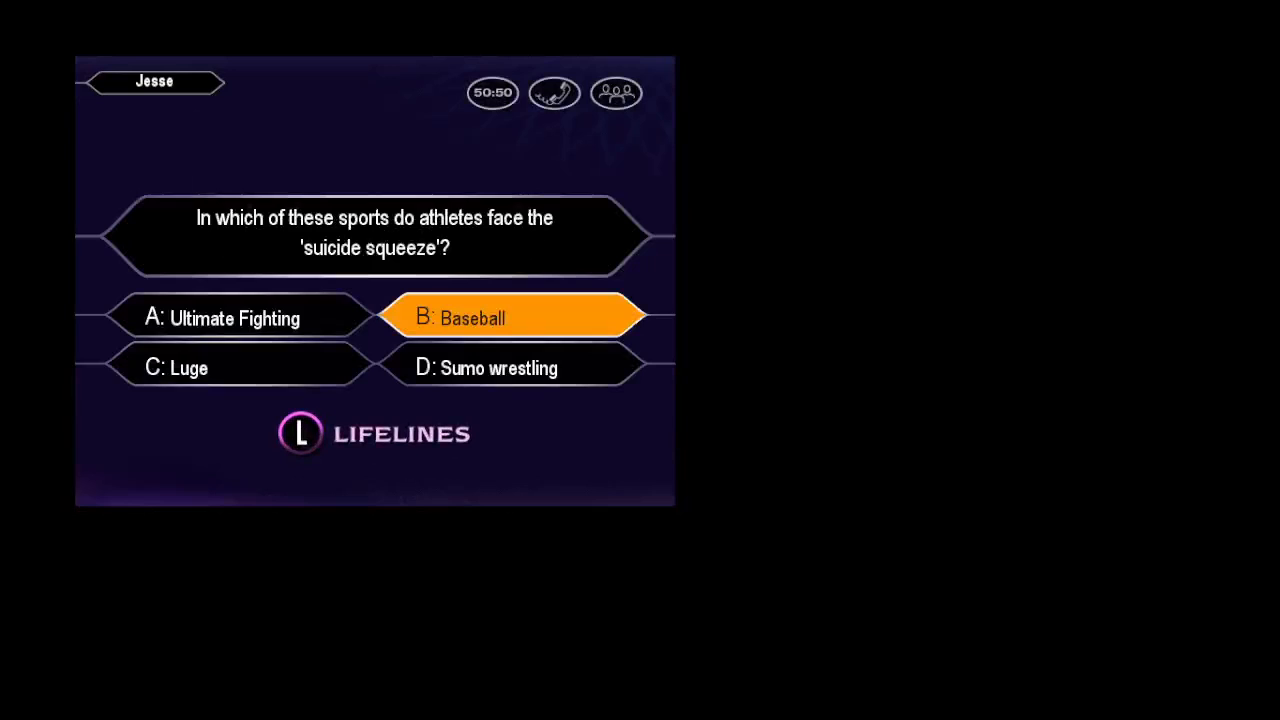
click(512, 318)
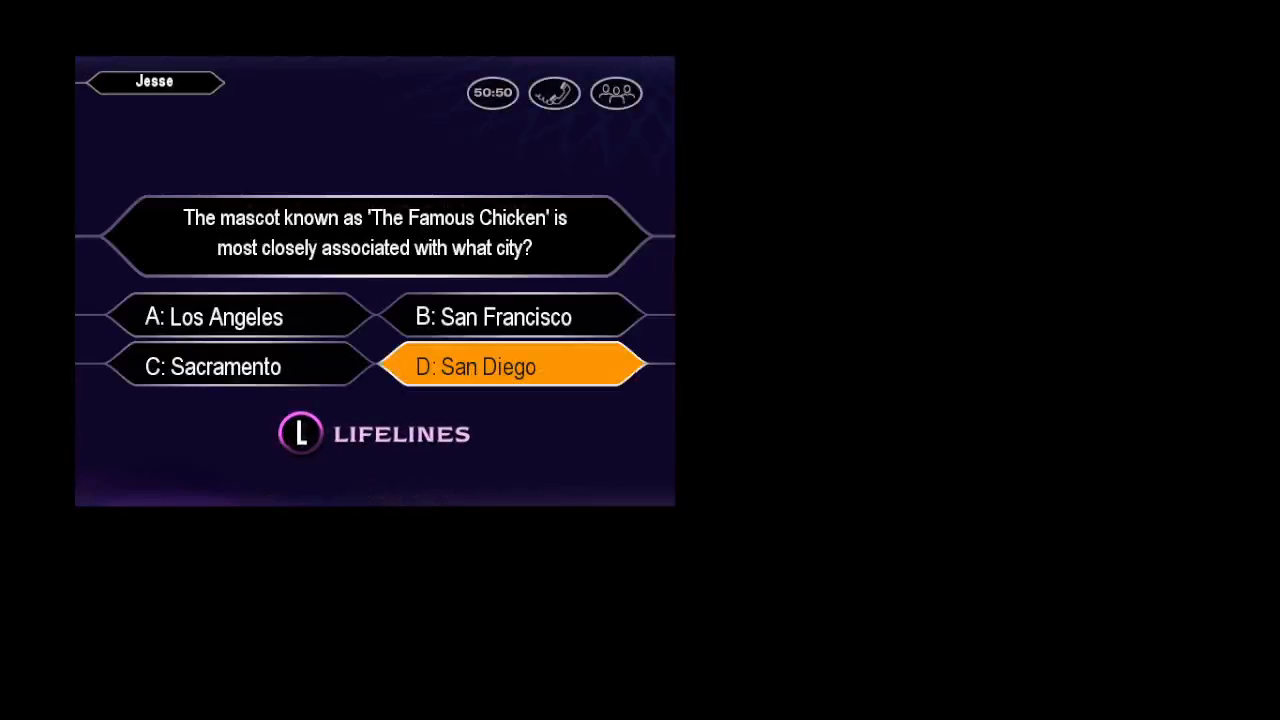
Step: Lock in D: San Diego for the Famous Chicken mascot question
click(510, 366)
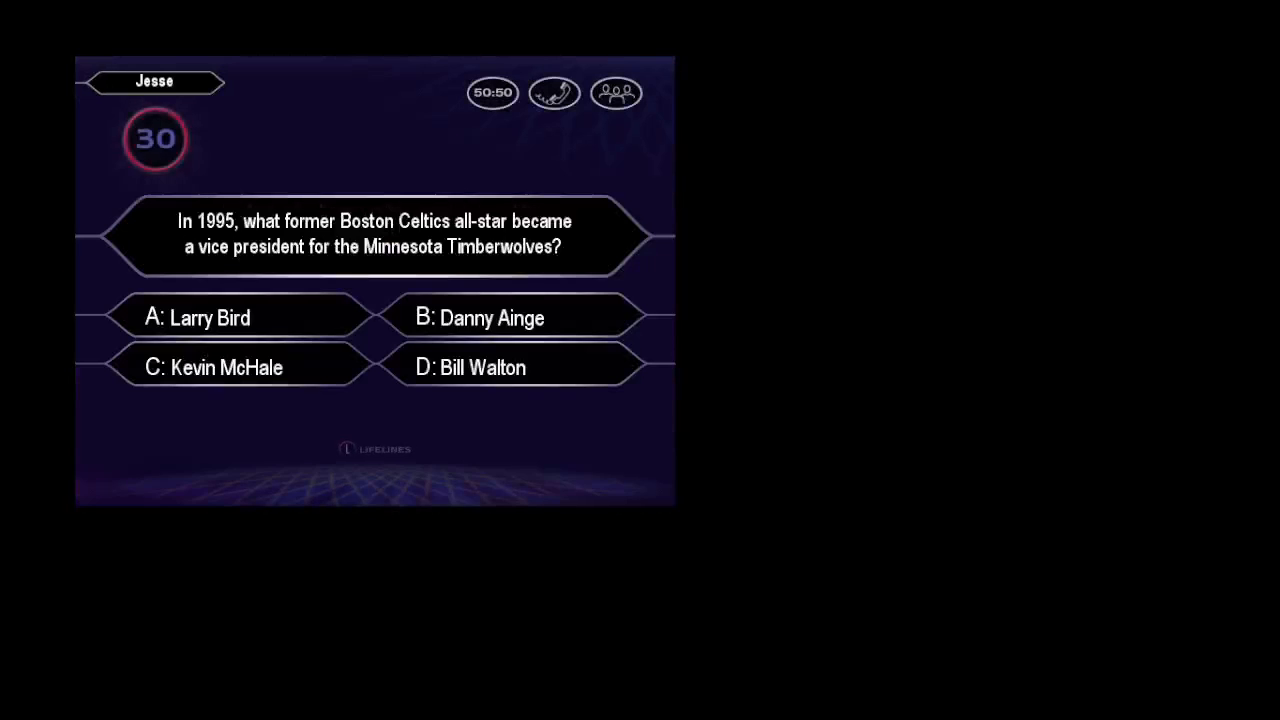
Step: Pick an answer to the Celtics all-star turned Timberwolves vice president question before time expires
click(240, 367)
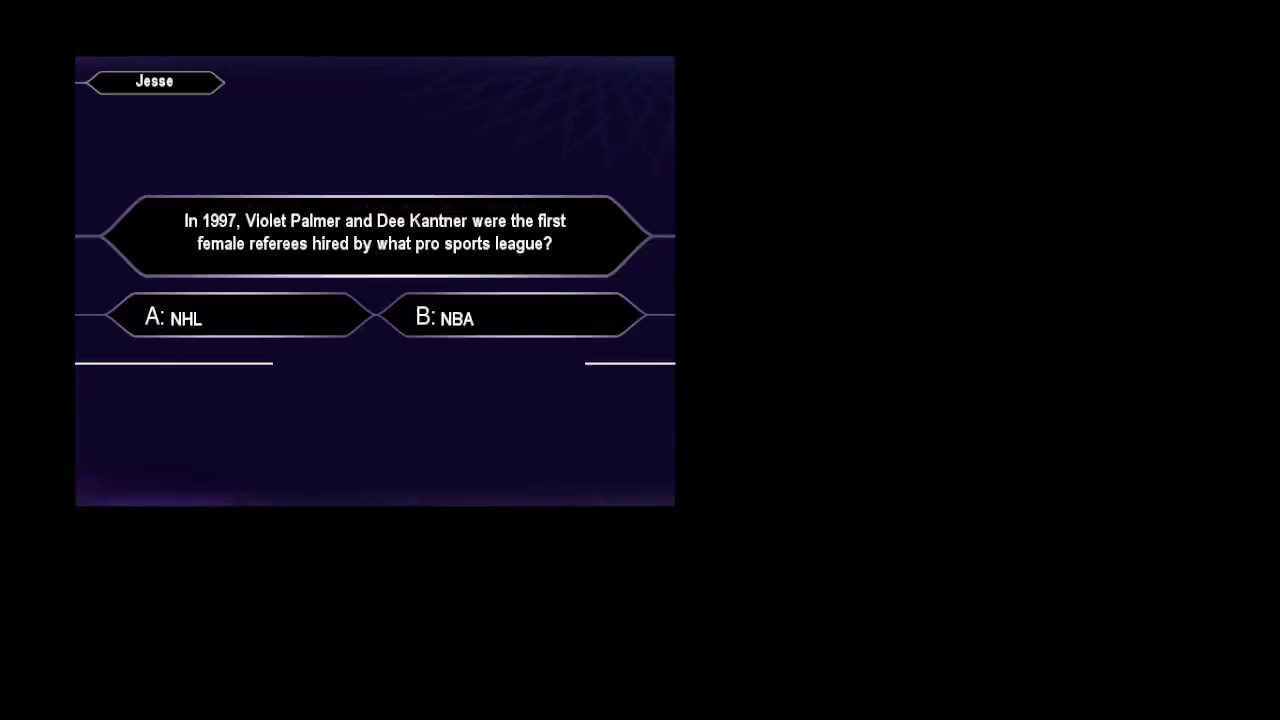
Step: Answer the first female referees question, then the John Stockton assists question
click(510, 317)
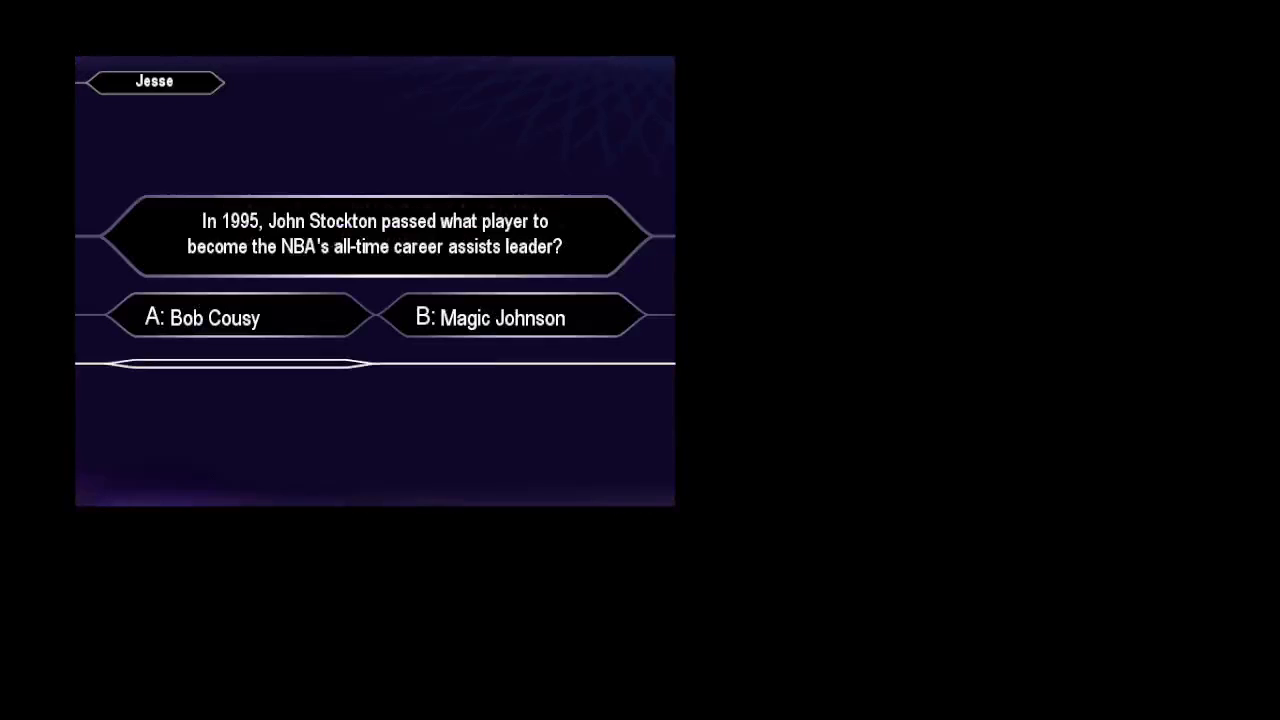
click(505, 317)
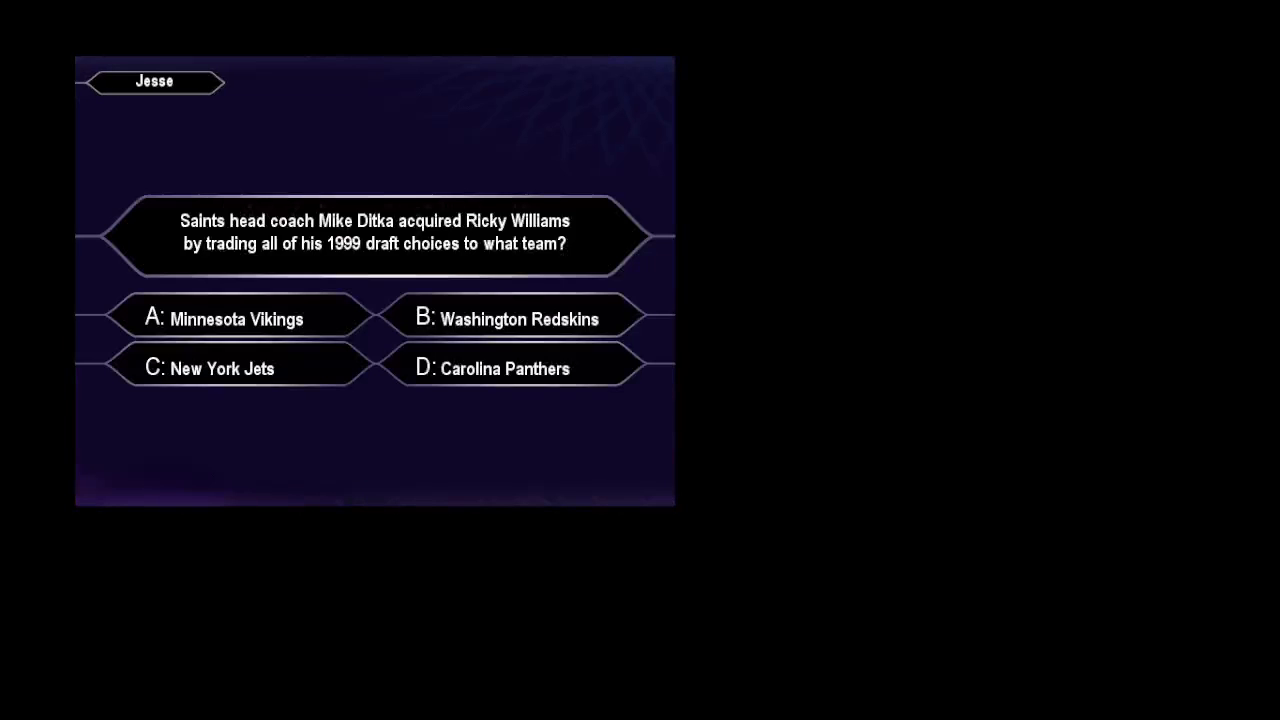
Step: Lock in an answer for the Mike Ditka Ricky Williams trade question
click(512, 318)
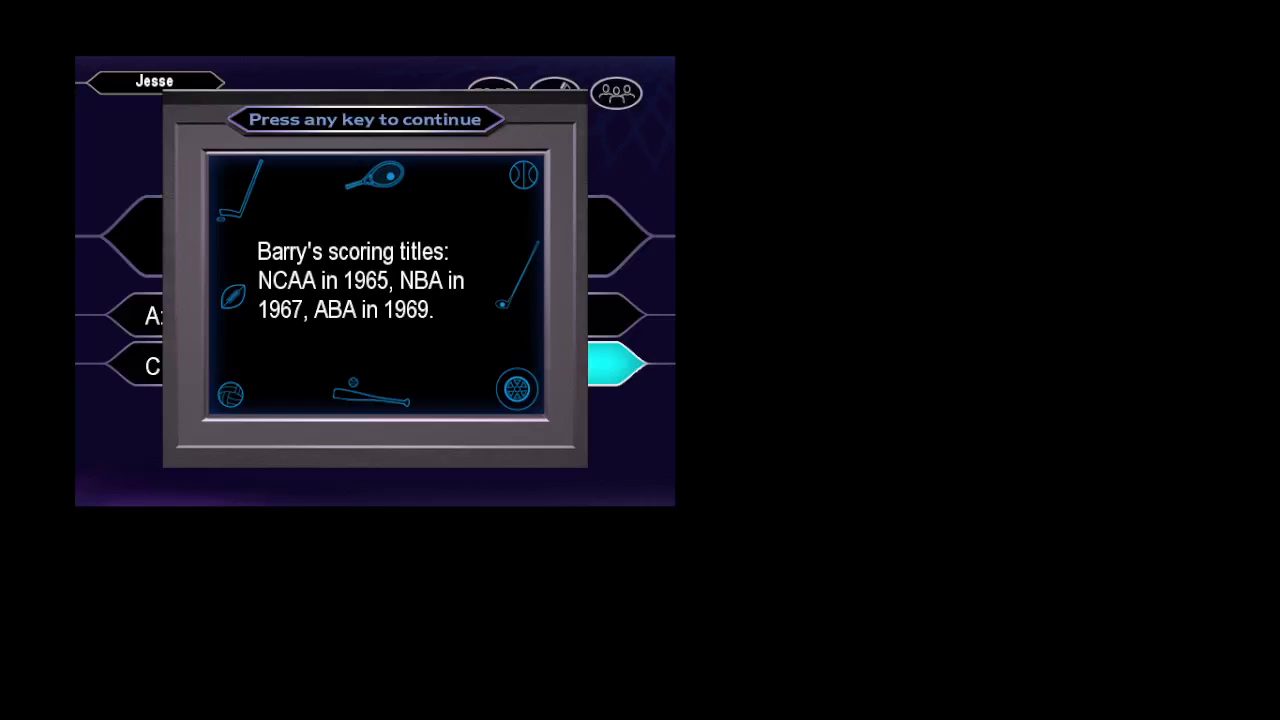
Step: Dismiss the Barry scoring titles explanation to move on
key(space)
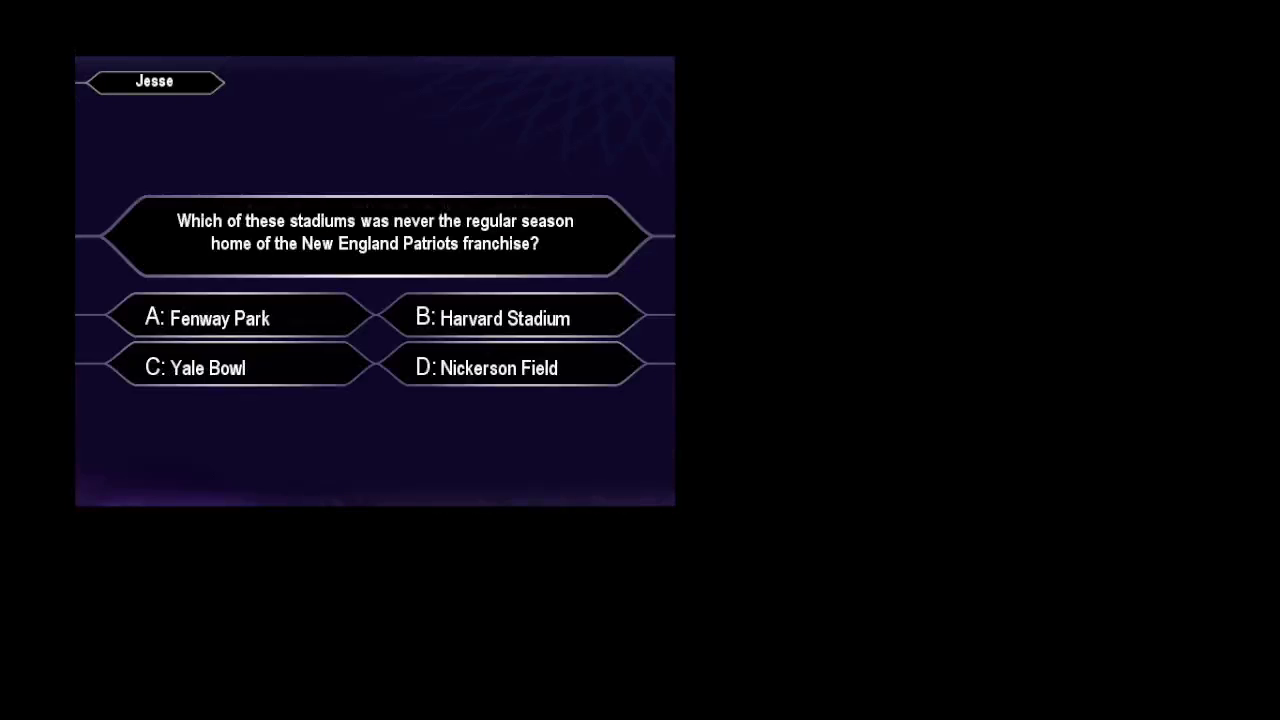
Step: Choose C: Yale Bowl for the Patriots stadium question and dismiss the Nickerson Field explanation
click(240, 368)
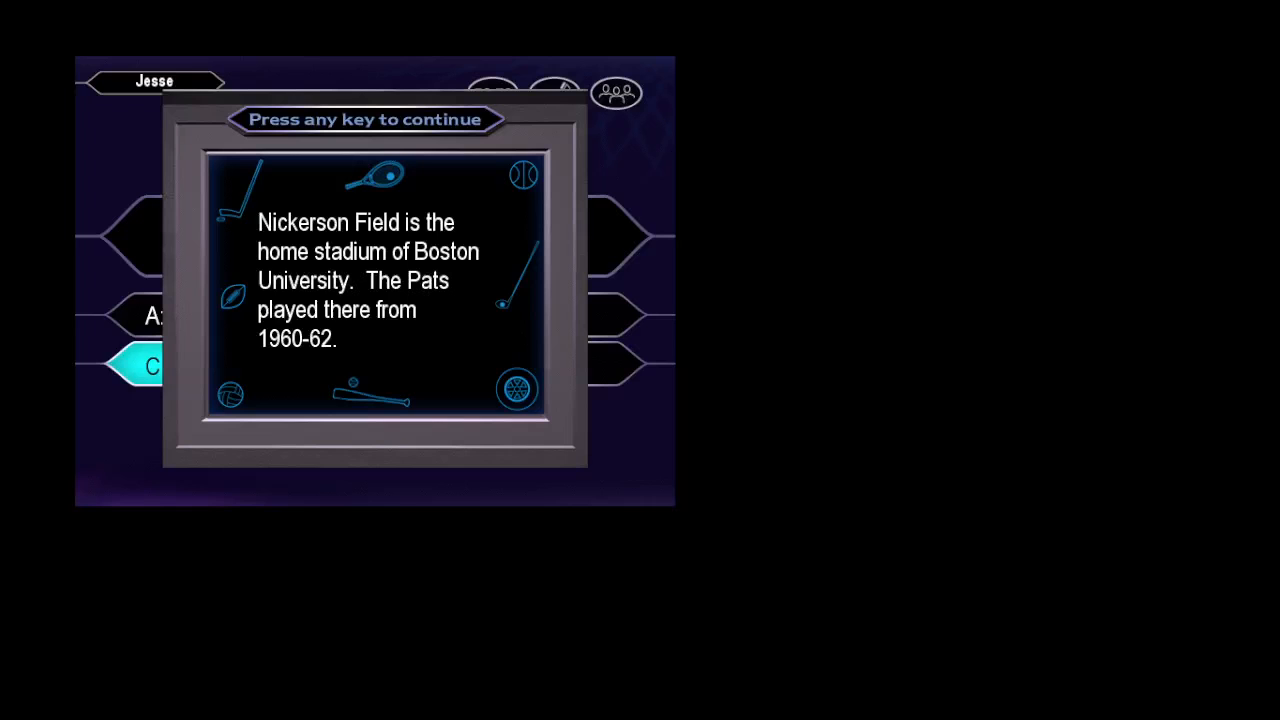
key(space)
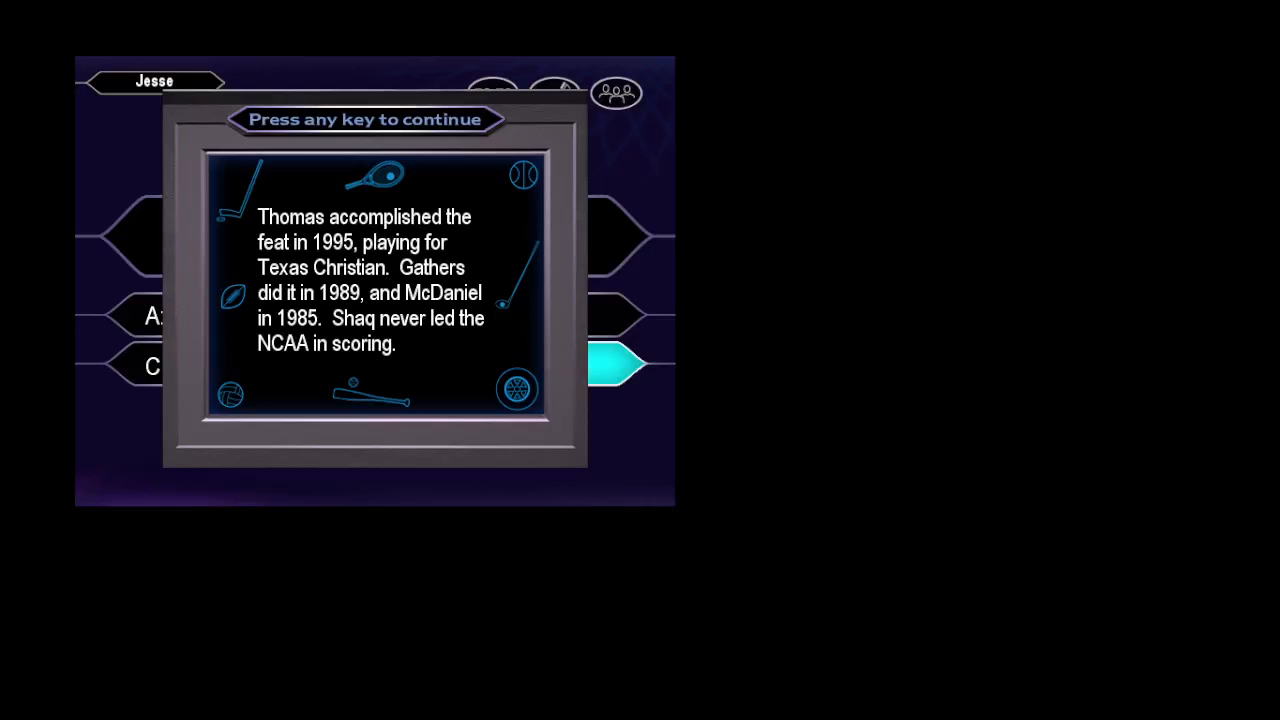
Step: Dismiss the NCAA scoring explanation to show the $500,000 money ladder
key(space)
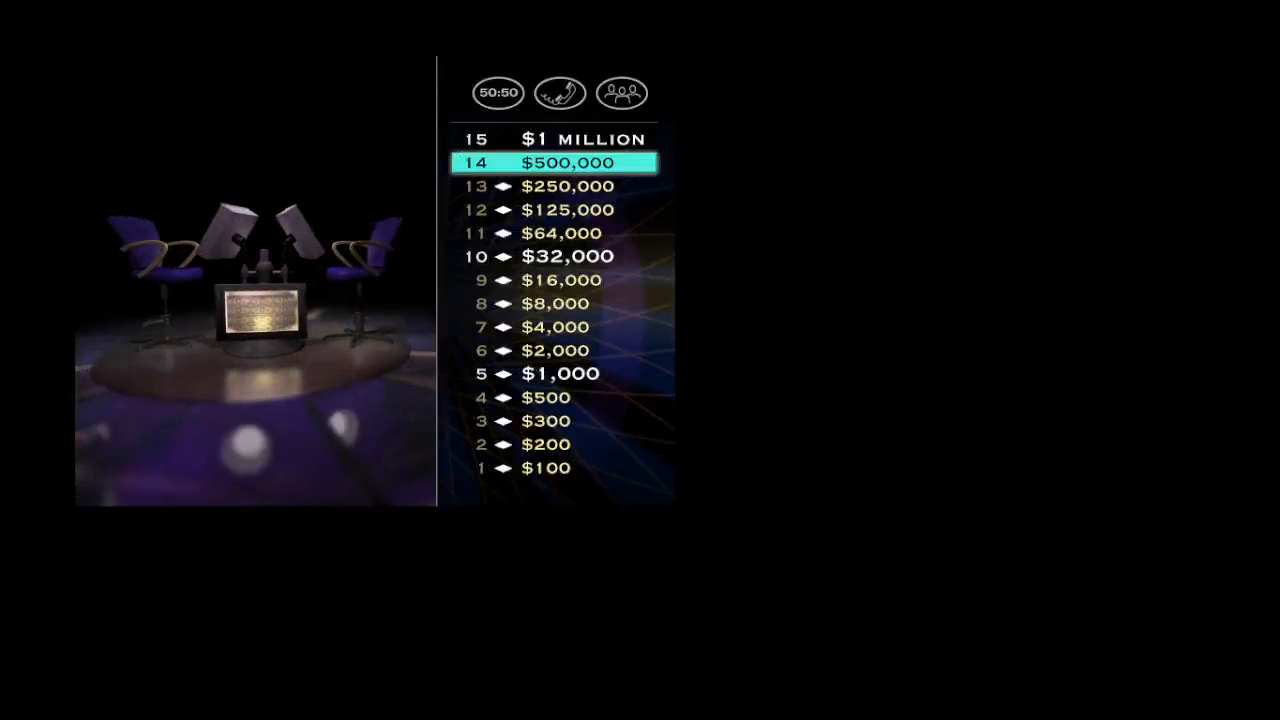